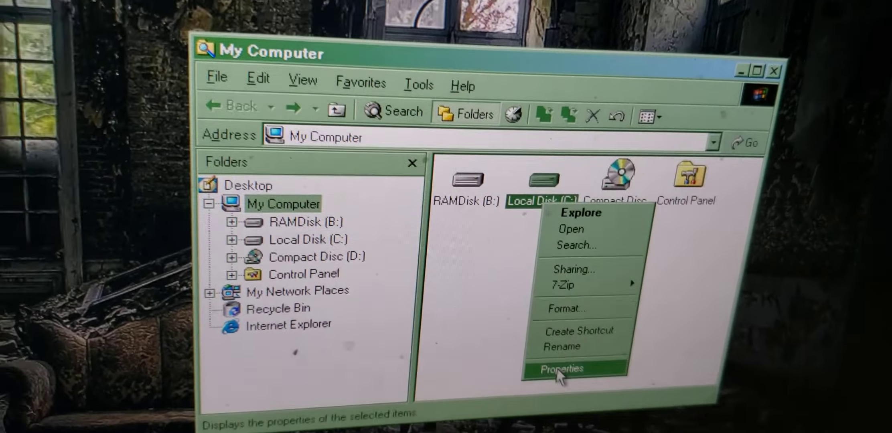
- Open the Properties window for Local Disk (C:) from My Computer
click(564, 369)
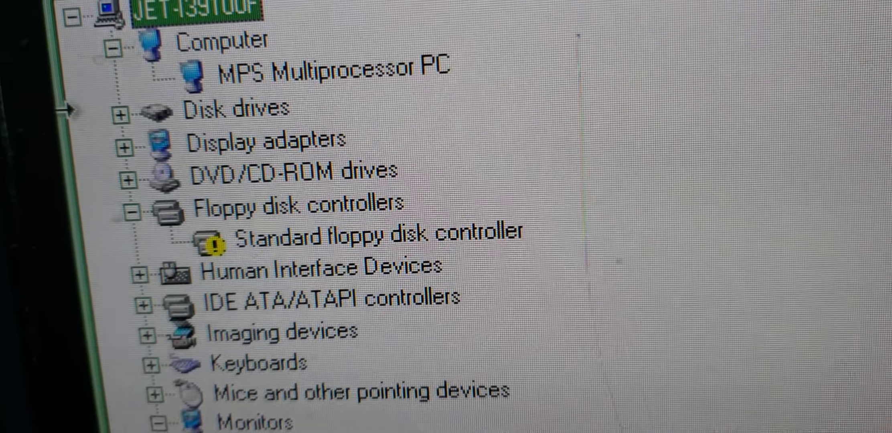
- Expand Floppy disk controllers and Universal Serial Bus controllers to show the Intel USB 3.1 host controller and root hub
click(124, 146)
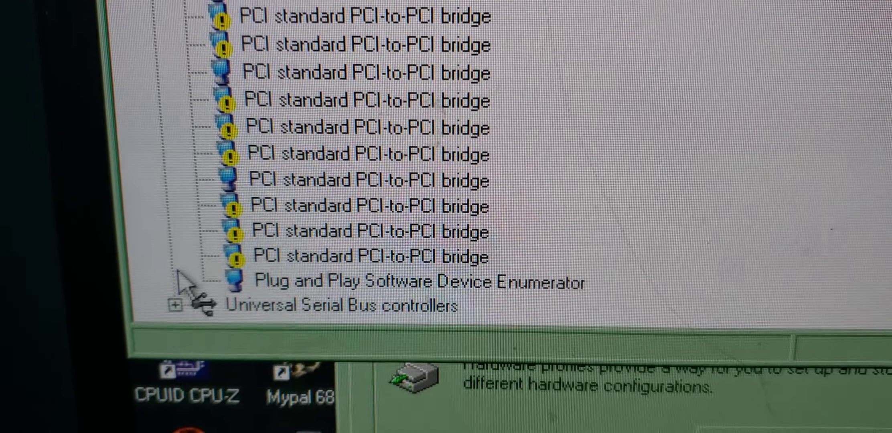
click(177, 304)
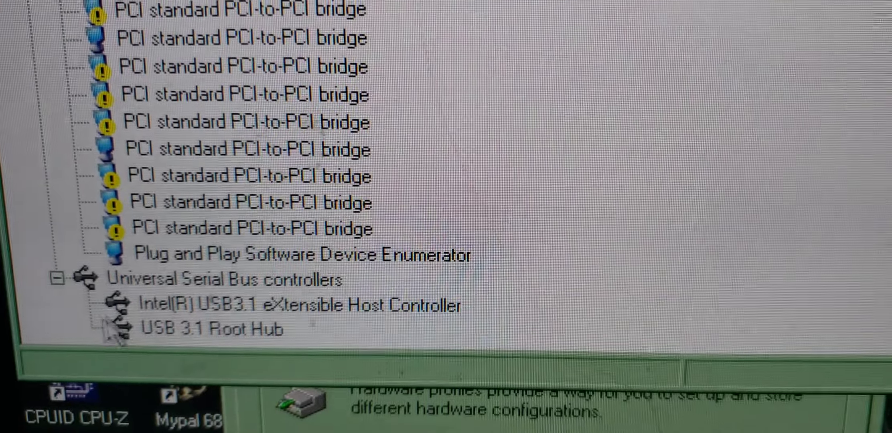